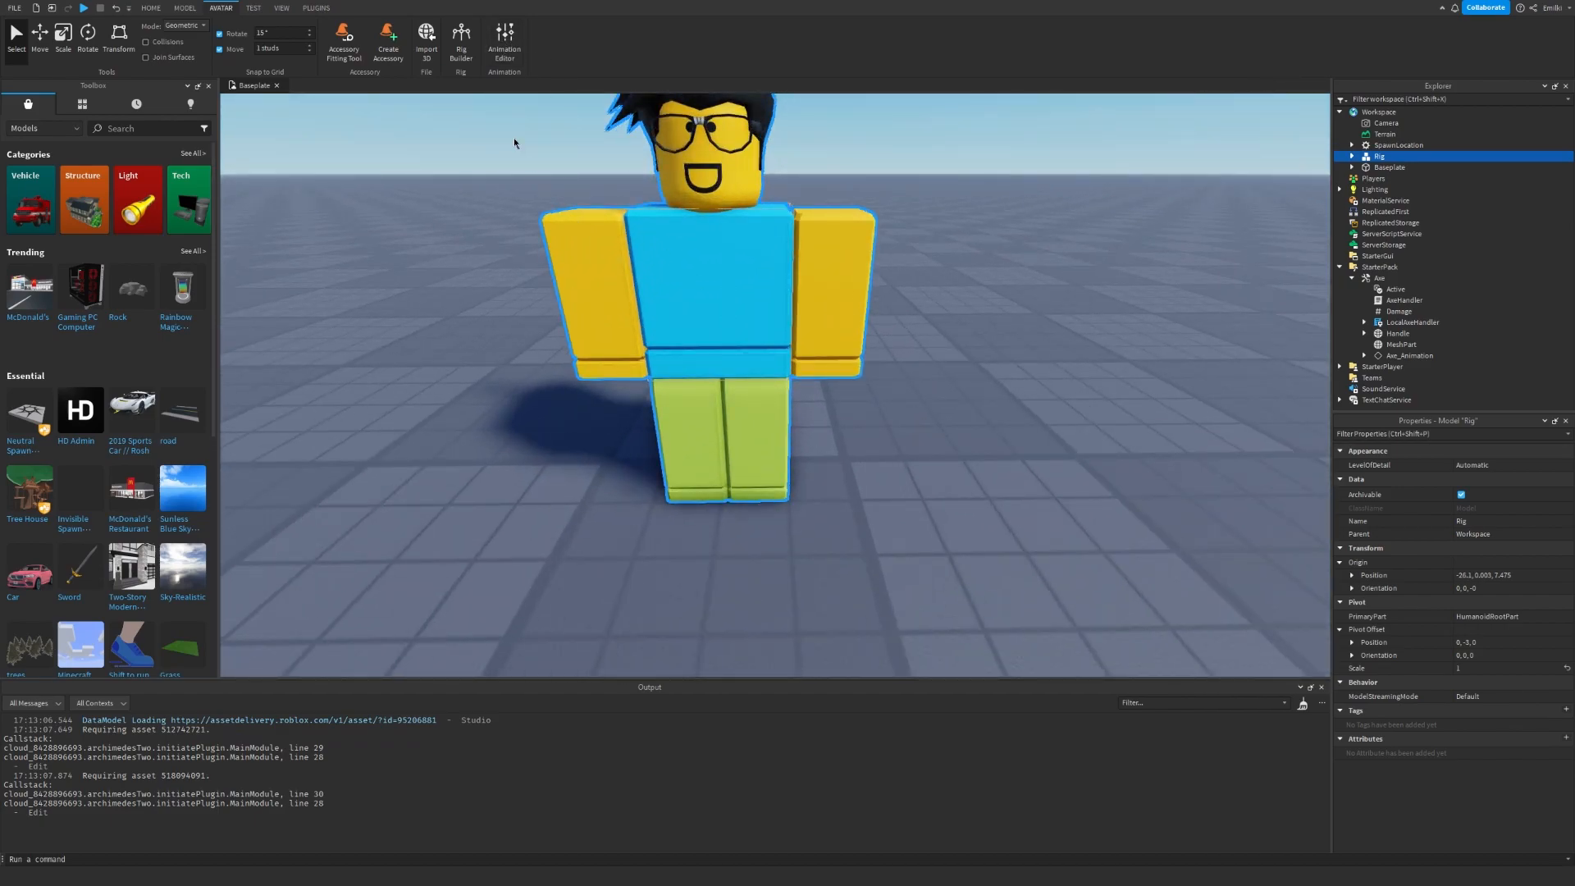
Step: Start the Animation Editor from the Avatar tools for the rig
{"action": "left_click", "coordinate": [504, 45]}
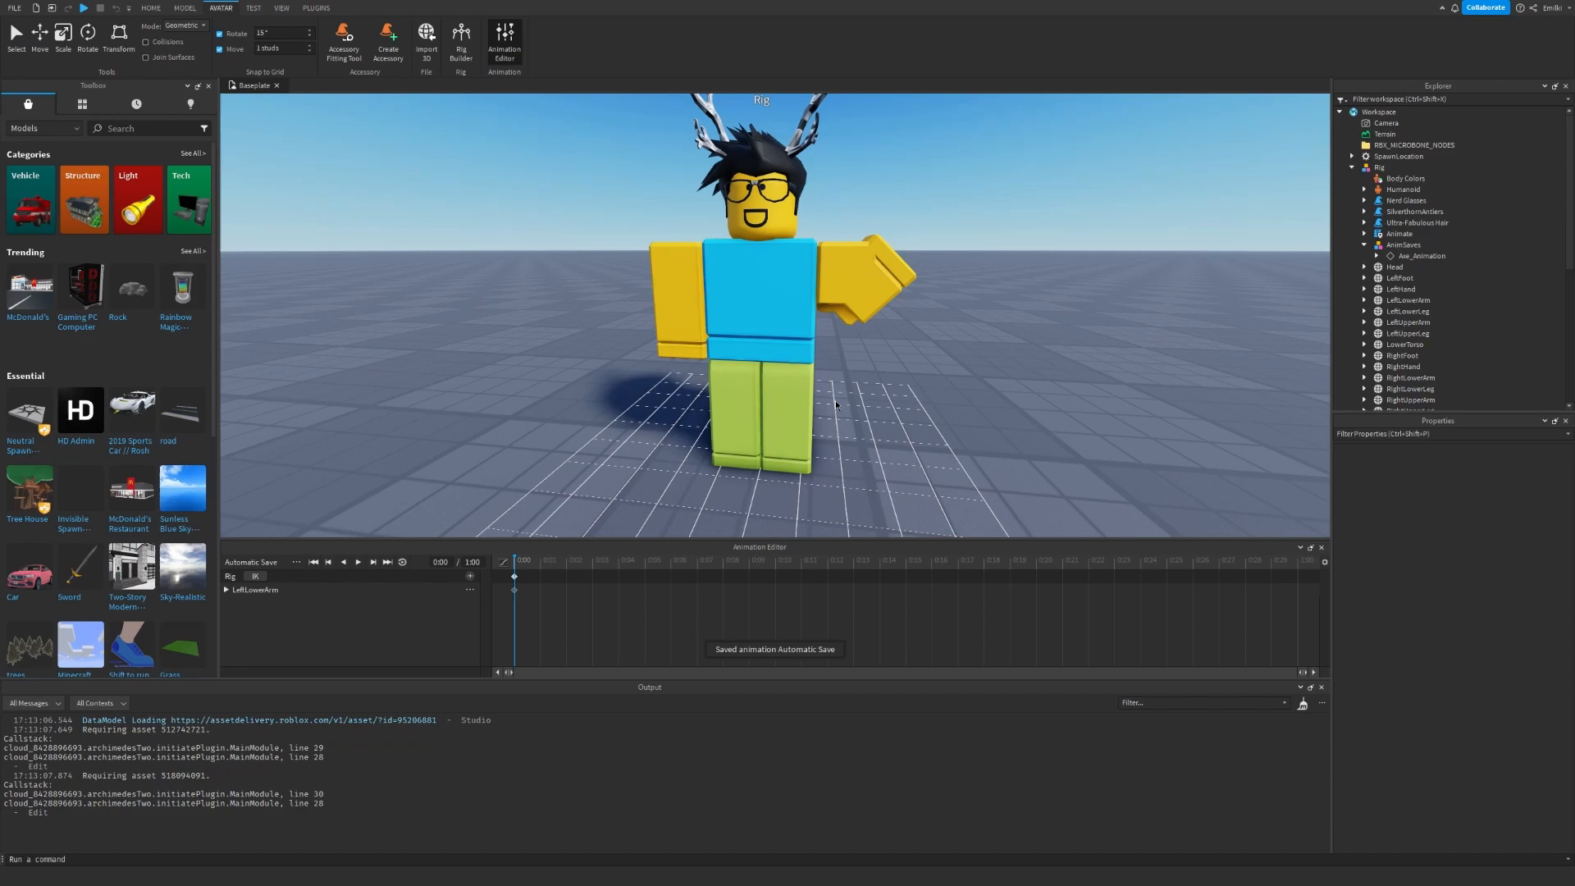
Step: Load Axe_Animation onto the rig so its keyframes appear on the timeline
{"action": "left_click", "coordinate": [358, 562]}
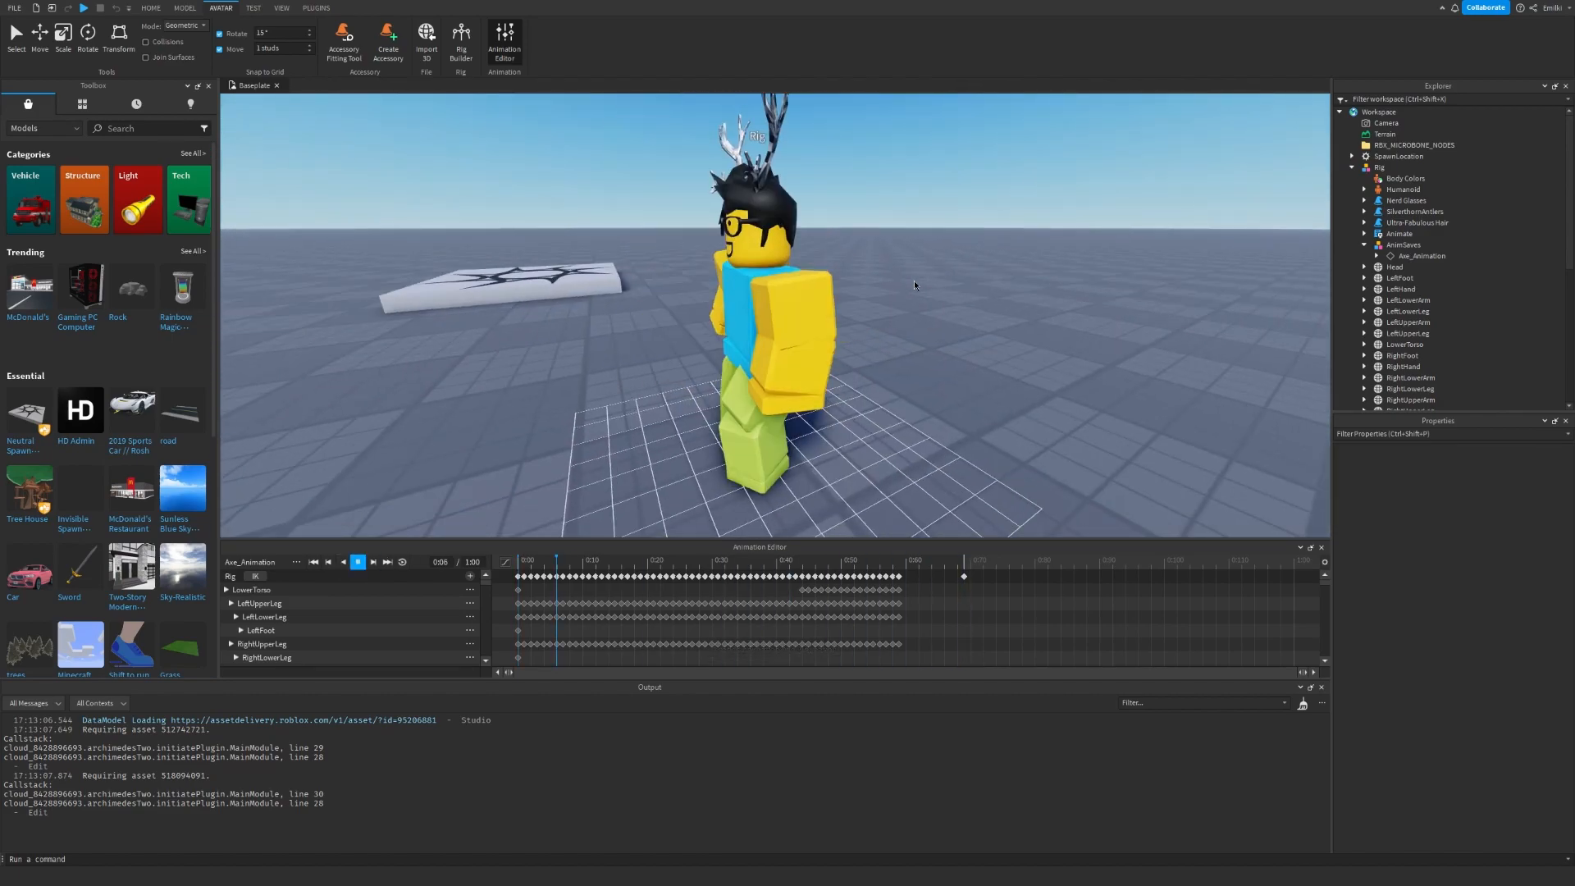